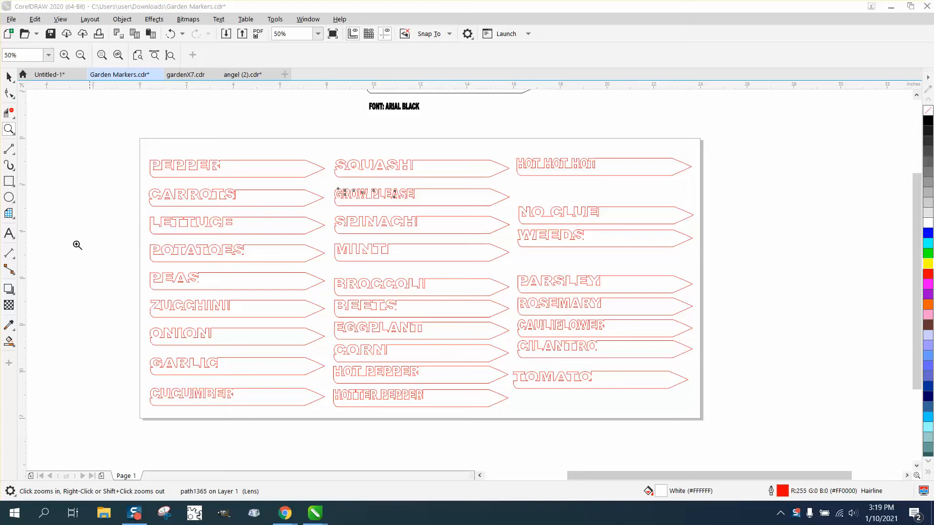
- Fill the page-sized rectangle with yellow and send it behind everything
{"action": "left_click", "coordinate": [375, 194]}
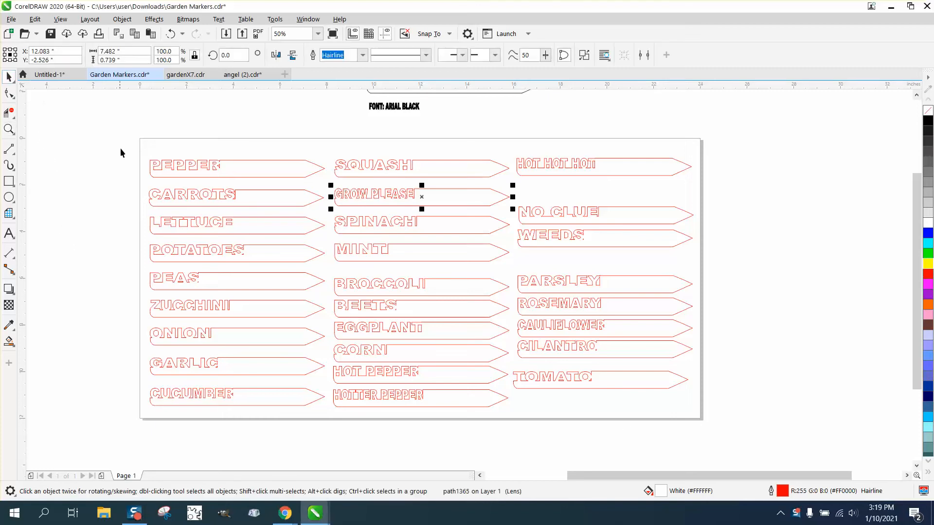
{"action": "mouse_move", "coordinate": [174, 175]}
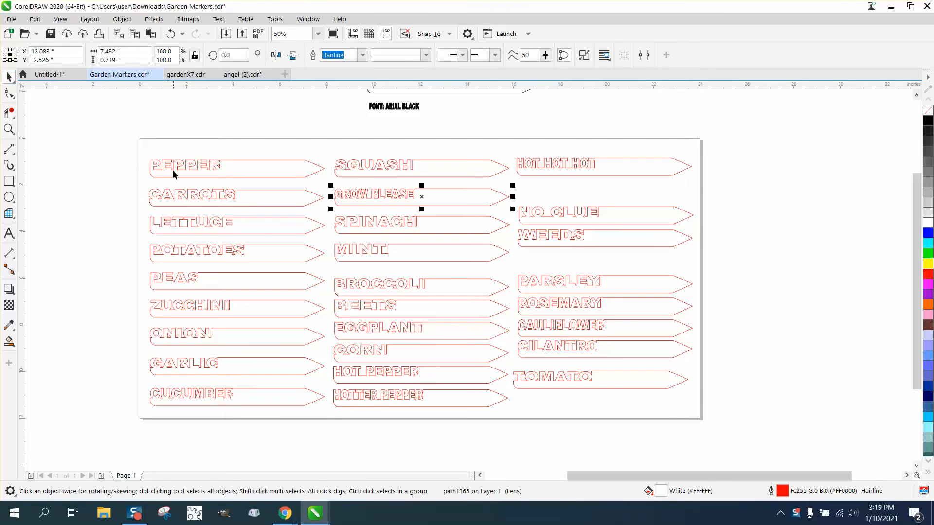
{"action": "left_click", "coordinate": [185, 167]}
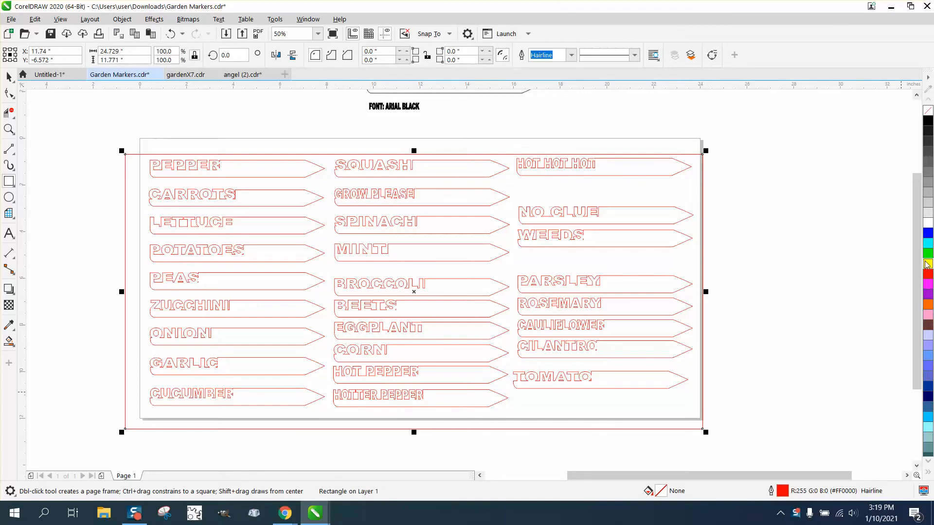
{"action": "left_click", "coordinate": [121, 19]}
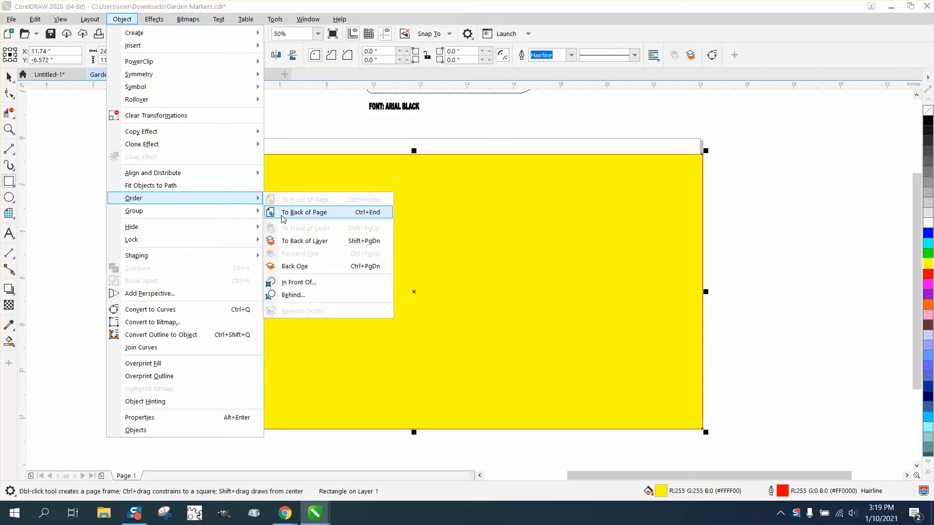
{"action": "left_click", "coordinate": [304, 212]}
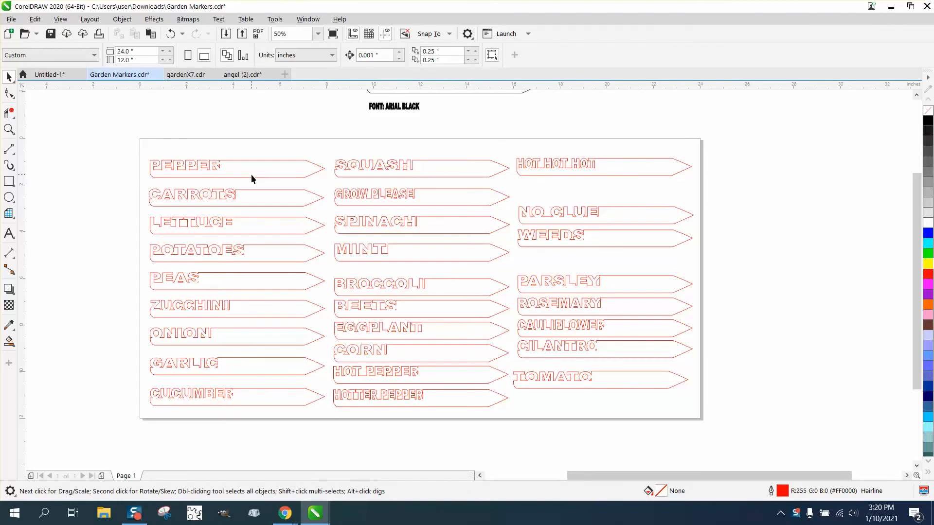
{"action": "mouse_move", "coordinate": [153, 178]}
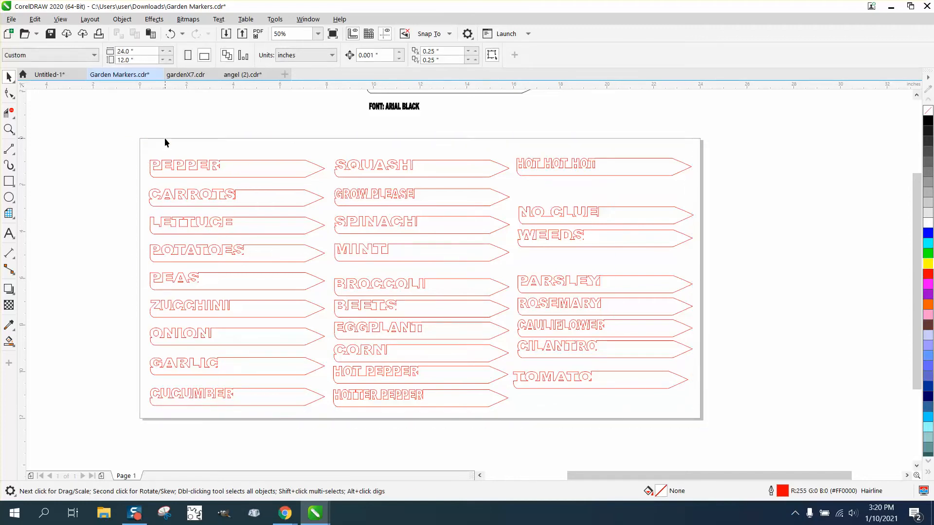
{"action": "mouse_move", "coordinate": [186, 108]}
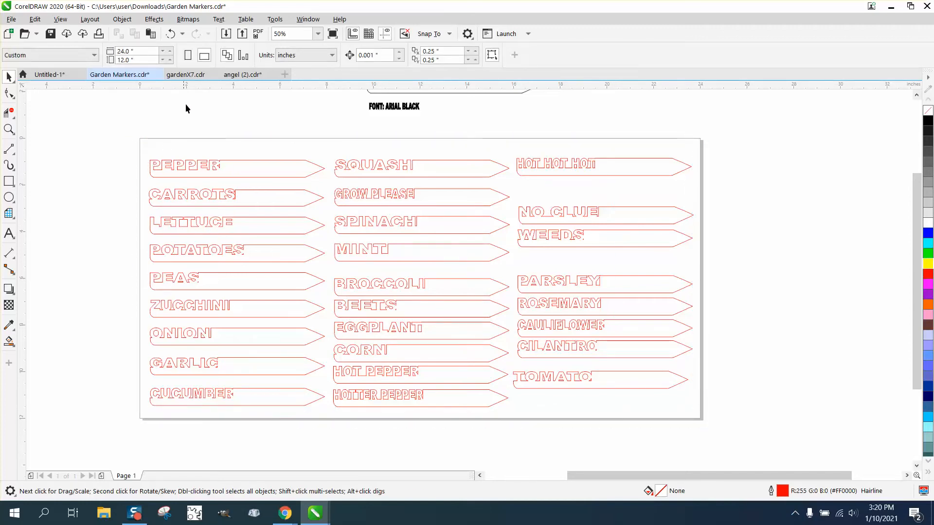
- Set the nudge distance to 13
{"action": "left_click", "coordinate": [374, 55]}
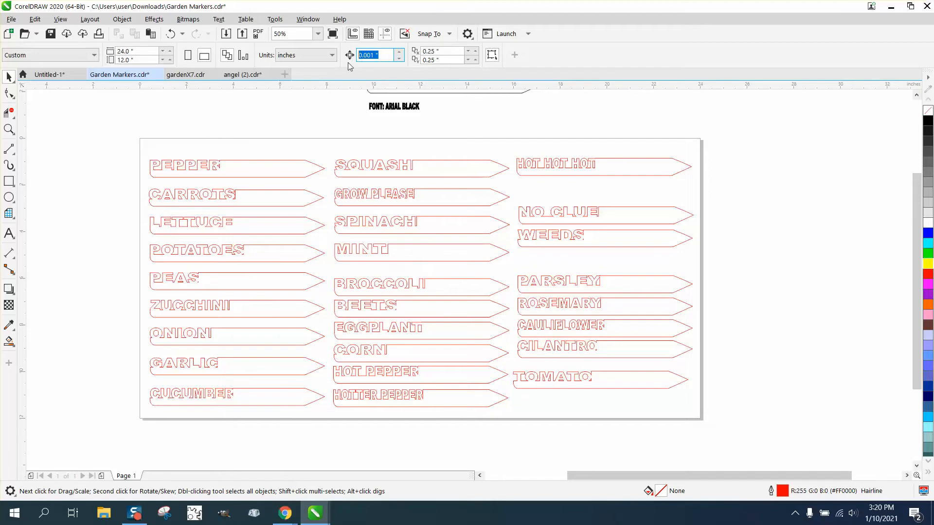
{"action": "type", "text": "13"}
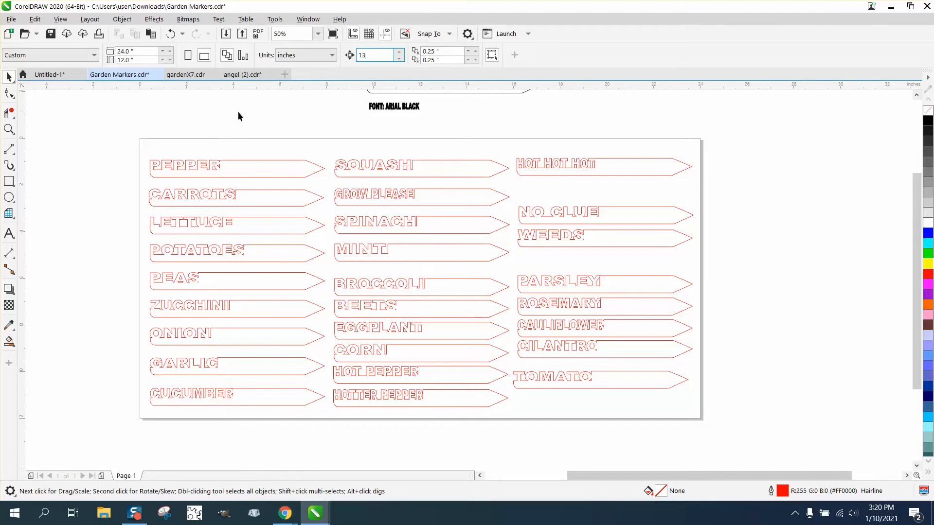
{"action": "left_click", "coordinate": [11, 341]}
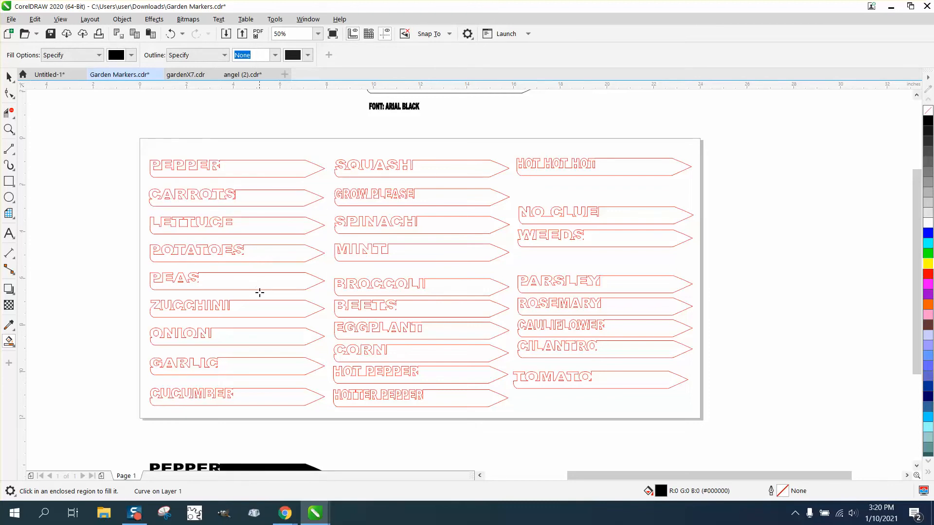
{"action": "mouse_move", "coordinate": [262, 372]}
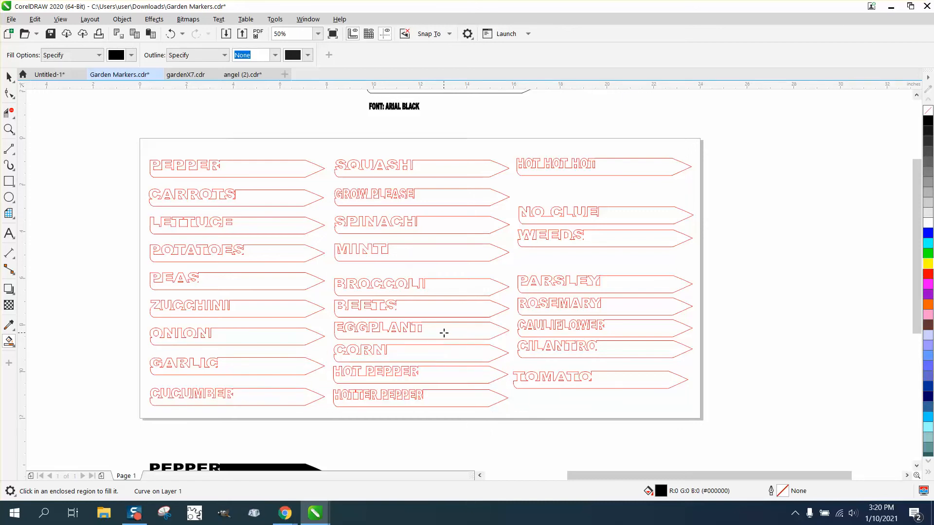
{"action": "mouse_move", "coordinate": [446, 291]}
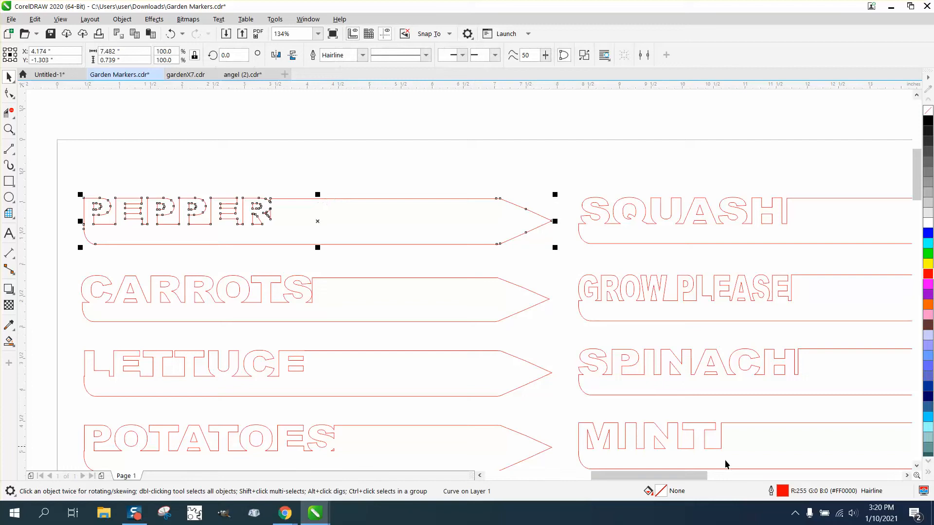
{"action": "mouse_move", "coordinate": [800, 499]}
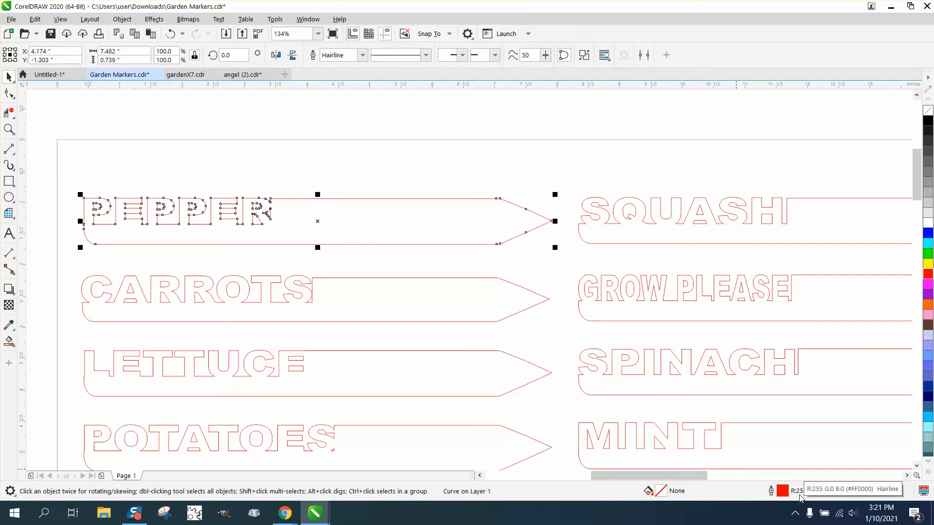
{"action": "mouse_move", "coordinate": [887, 502]}
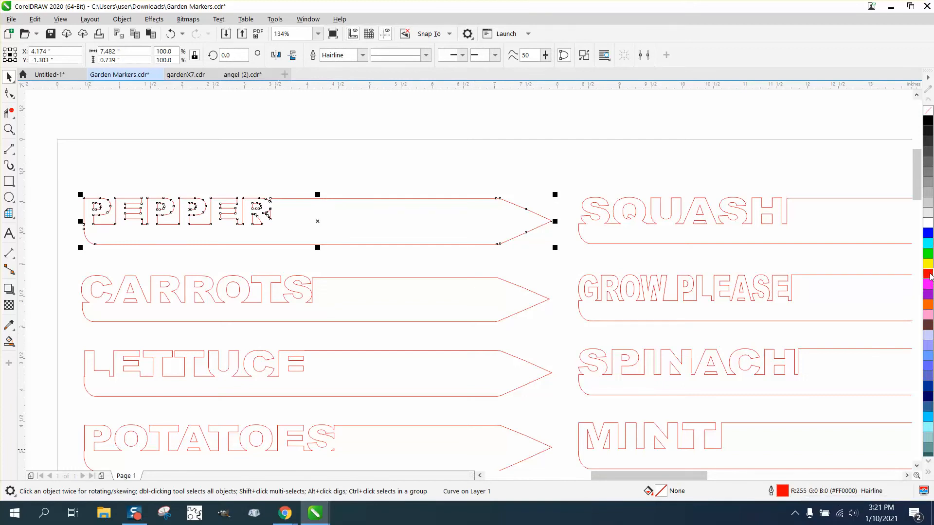
{"action": "mouse_move", "coordinate": [927, 275]}
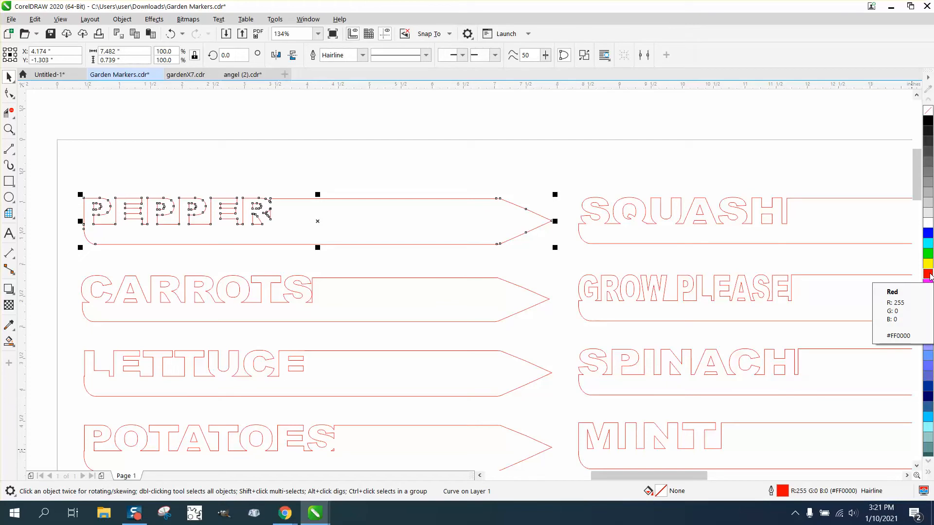
{"action": "mouse_move", "coordinate": [384, 199]}
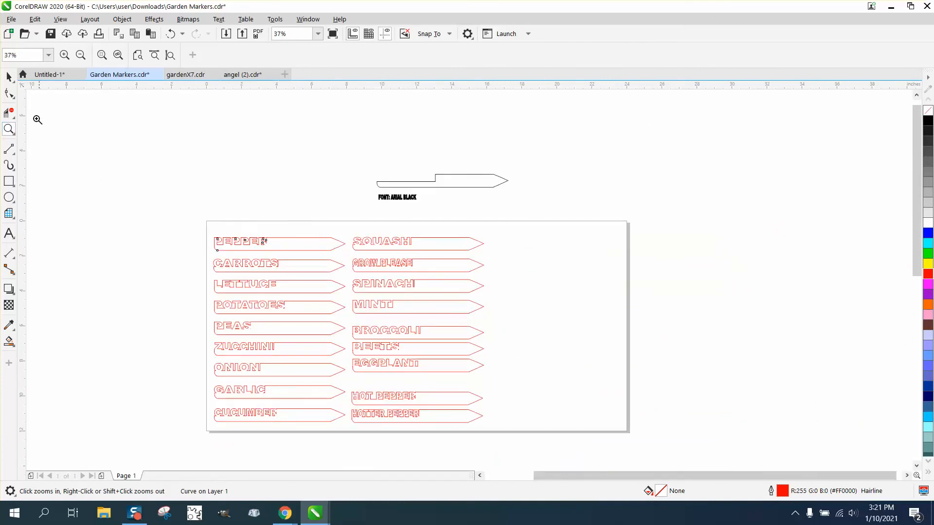
{"action": "mouse_move", "coordinate": [116, 153]}
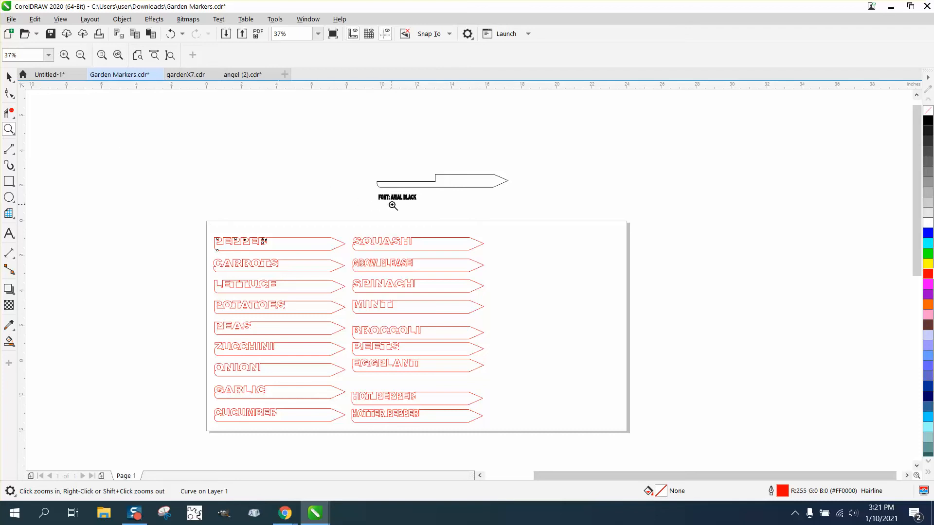
{"action": "mouse_move", "coordinate": [177, 185]}
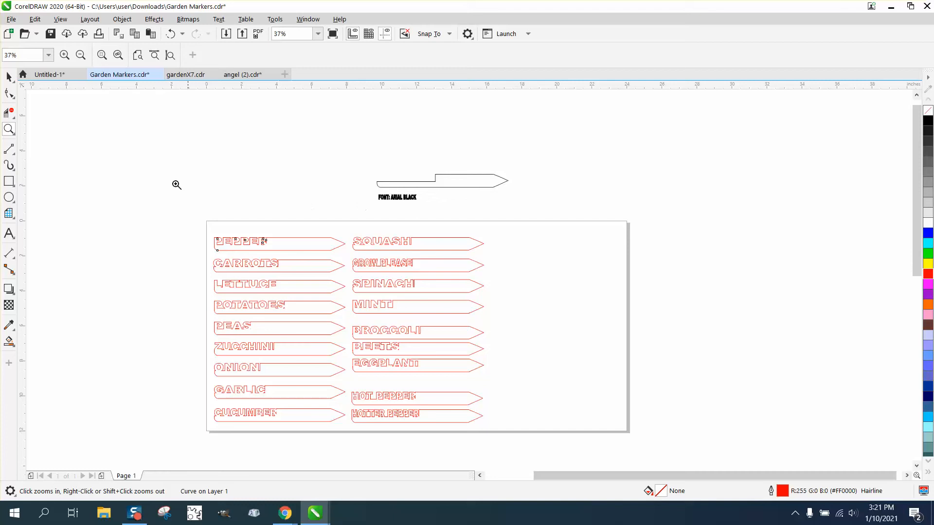
- Give the stake template above the sheet a red outline and select the new stake outline
{"action": "left_click", "coordinate": [442, 180]}
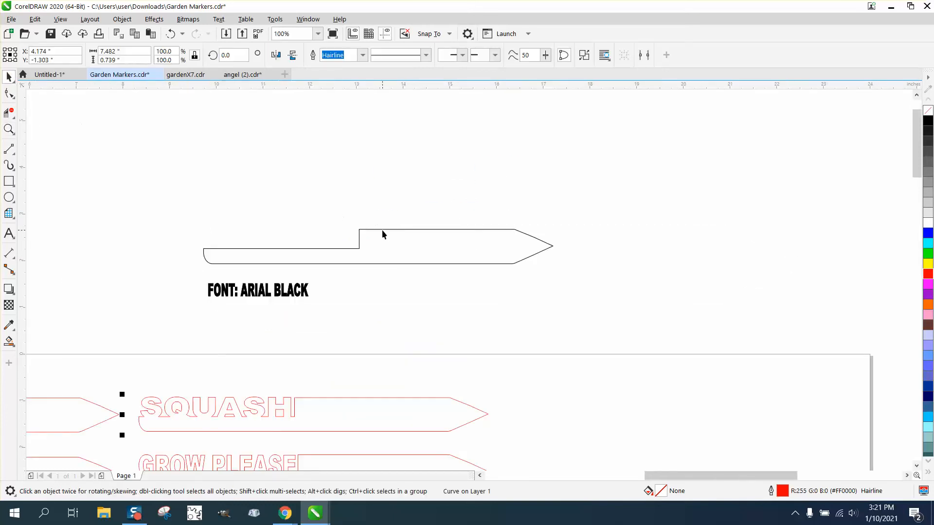
{"action": "left_click", "coordinate": [258, 290]}
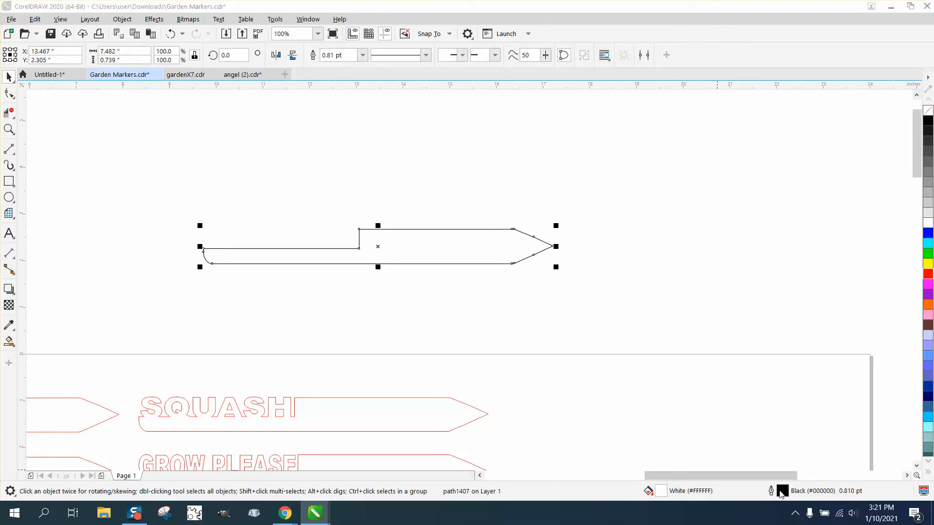
{"action": "left_click", "coordinate": [392, 214]}
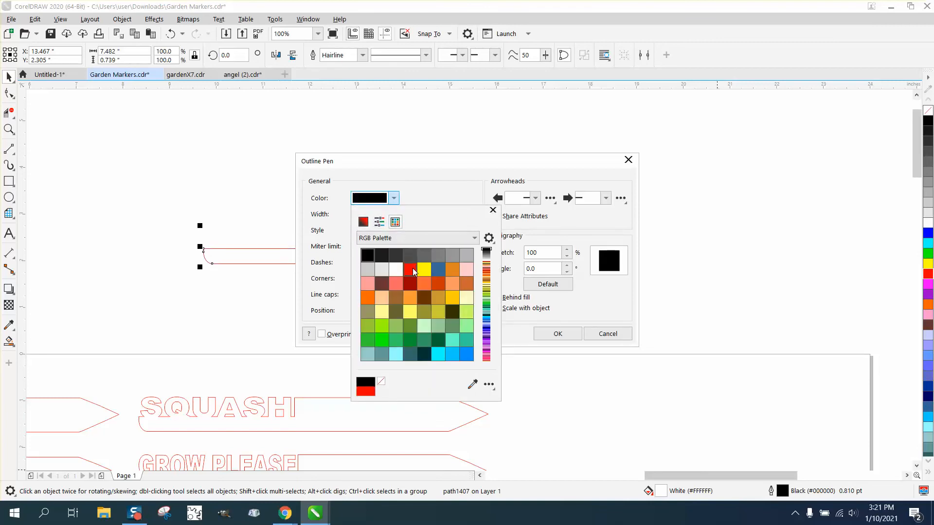
{"action": "left_click", "coordinate": [410, 284]}
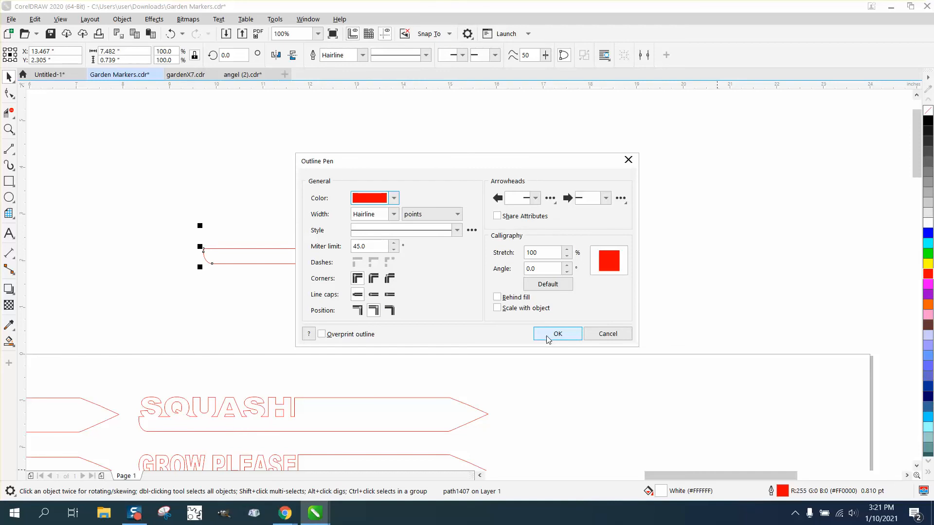
{"action": "left_click", "coordinate": [556, 333]}
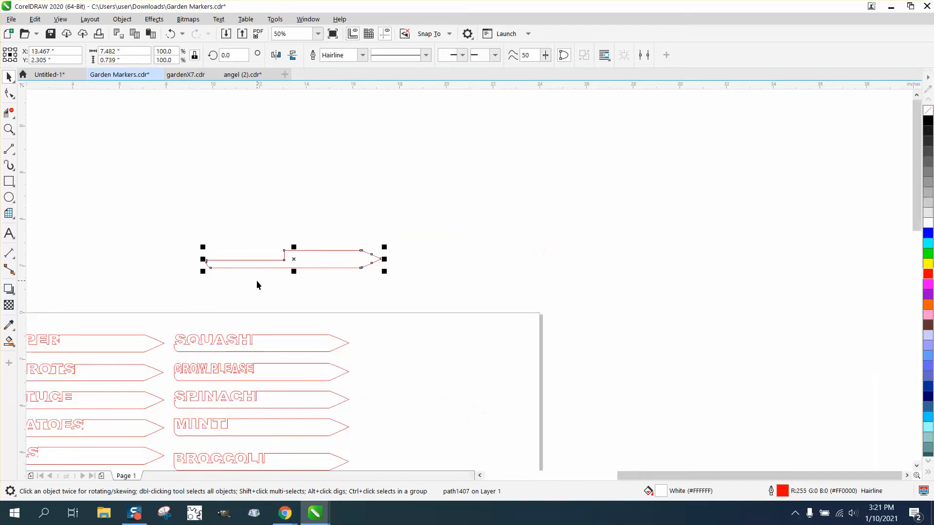
- Deselect the stake, add the PEPPER text and make it bold
{"action": "left_click", "coordinate": [310, 34]}
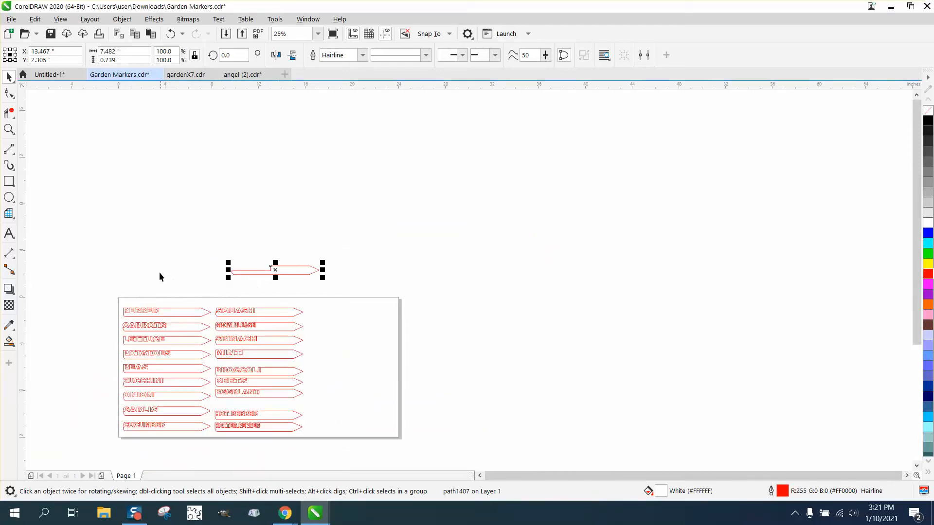
{"action": "left_click", "coordinate": [9, 234]}
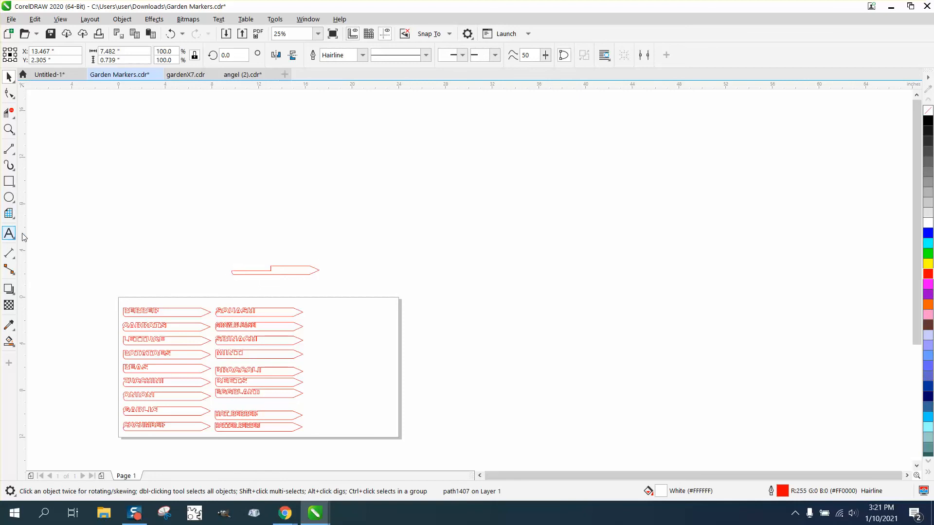
{"action": "left_click", "coordinate": [9, 233]}
{"action": "type", "text": "PEPPER"}
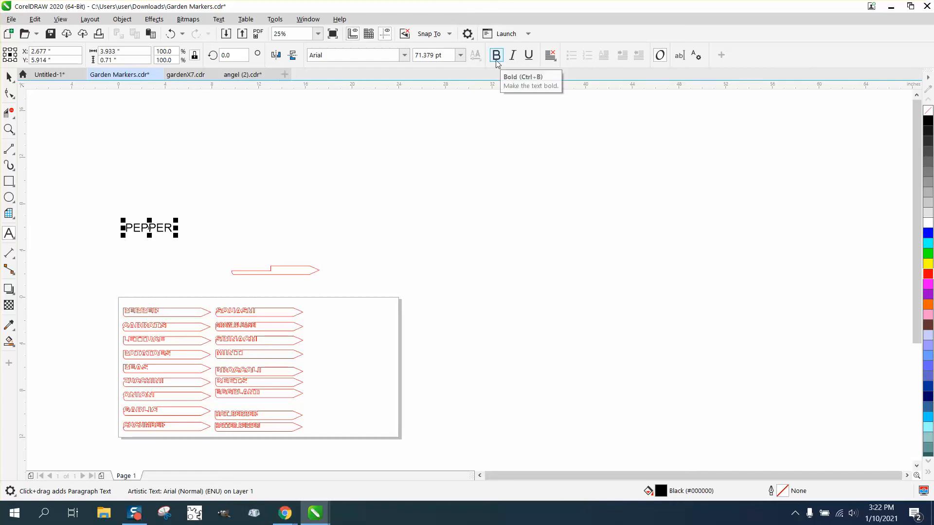
{"action": "left_click", "coordinate": [496, 55]}
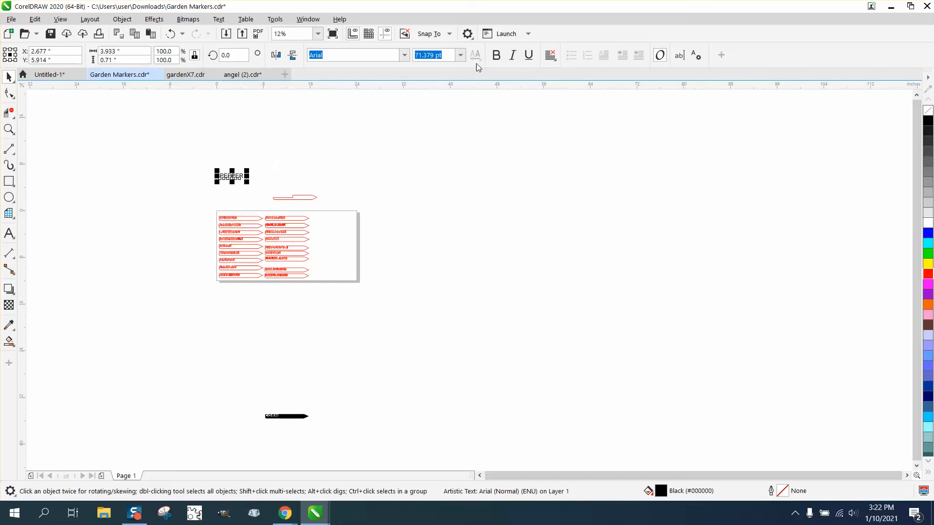
{"action": "left_click", "coordinate": [495, 55]}
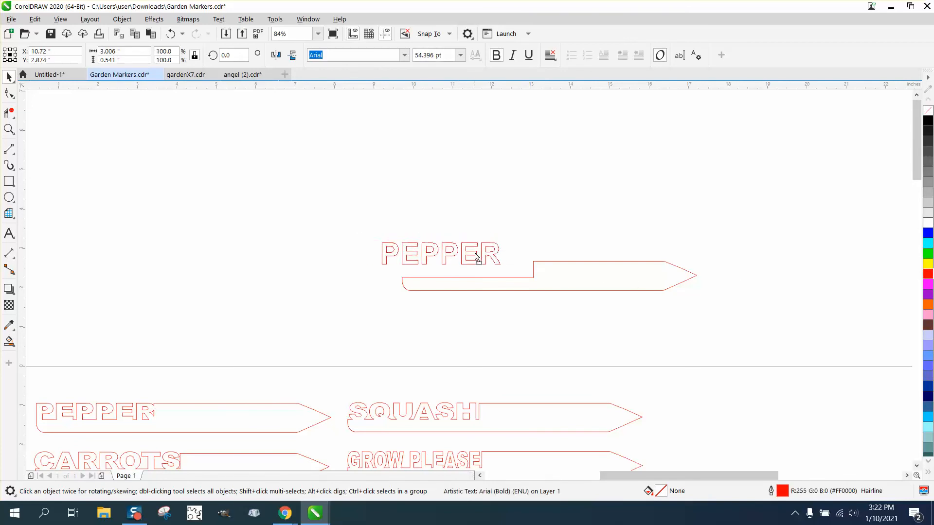
- Move the PEPPER text down into the stake's notch, resting on its lower edge
{"action": "left_click_drag", "start_coordinate": [439, 253], "coordinate": [469, 266]}
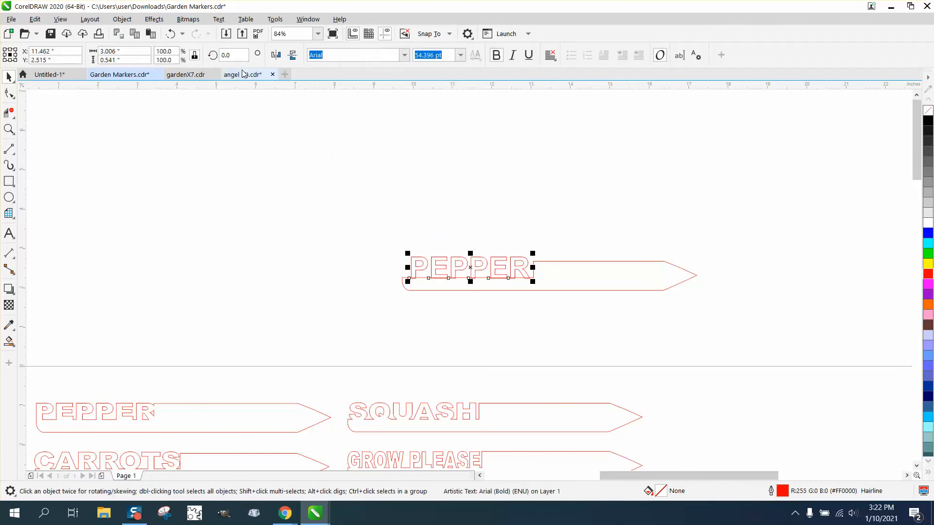
{"action": "left_click", "coordinate": [121, 19]}
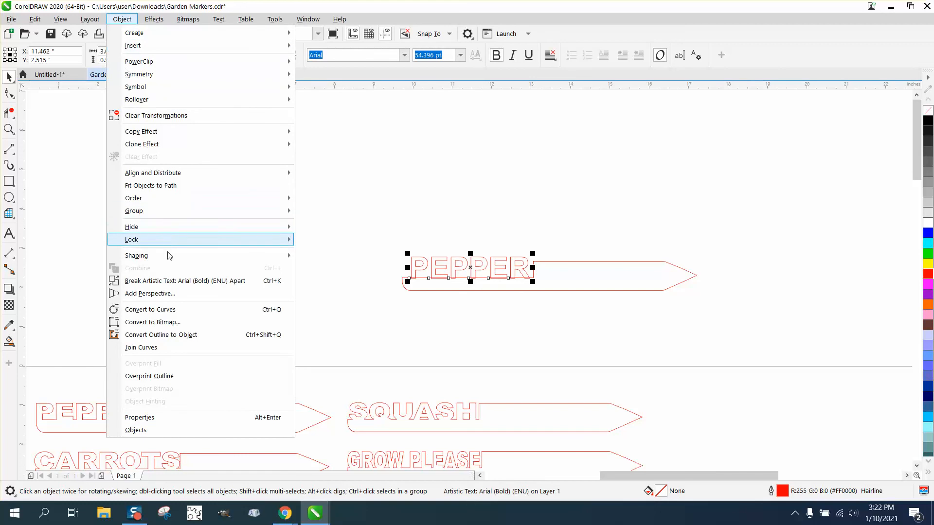
{"action": "mouse_move", "coordinate": [133, 198]}
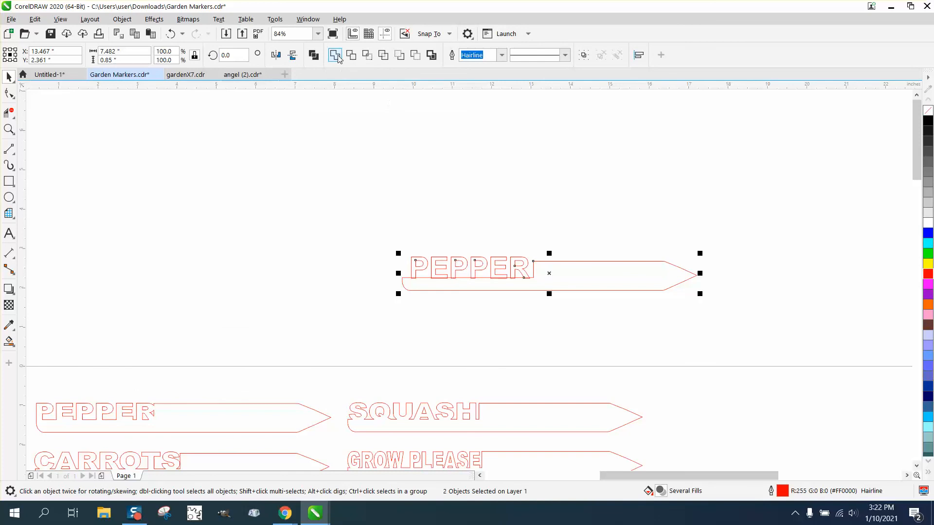
{"action": "left_click", "coordinate": [375, 155]}
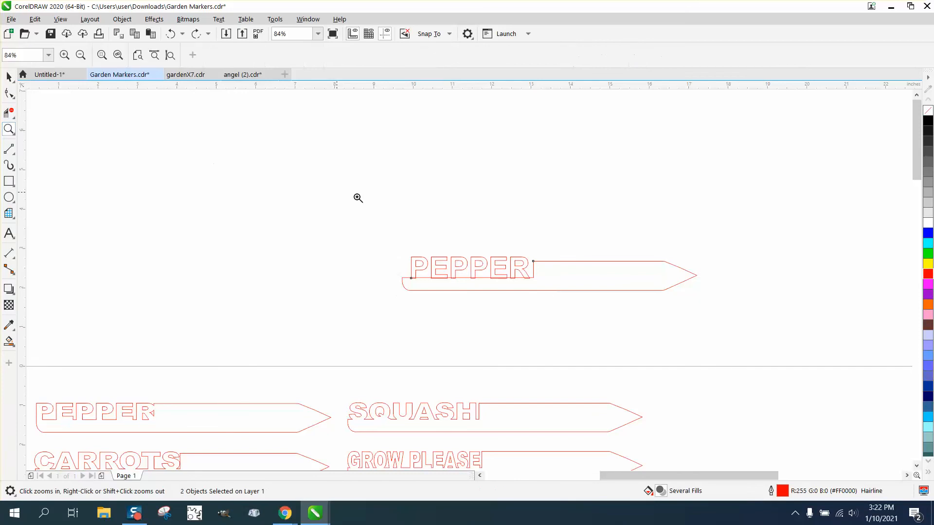
- With the Shape tool, move the stake's notch corner node beside PEPPER's R
{"action": "left_click", "coordinate": [358, 197]}
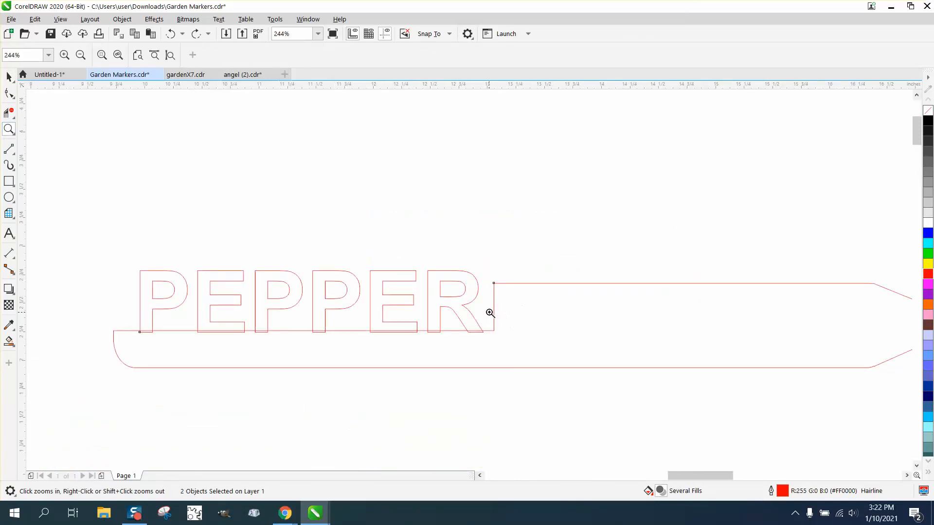
{"action": "left_click", "coordinate": [9, 93]}
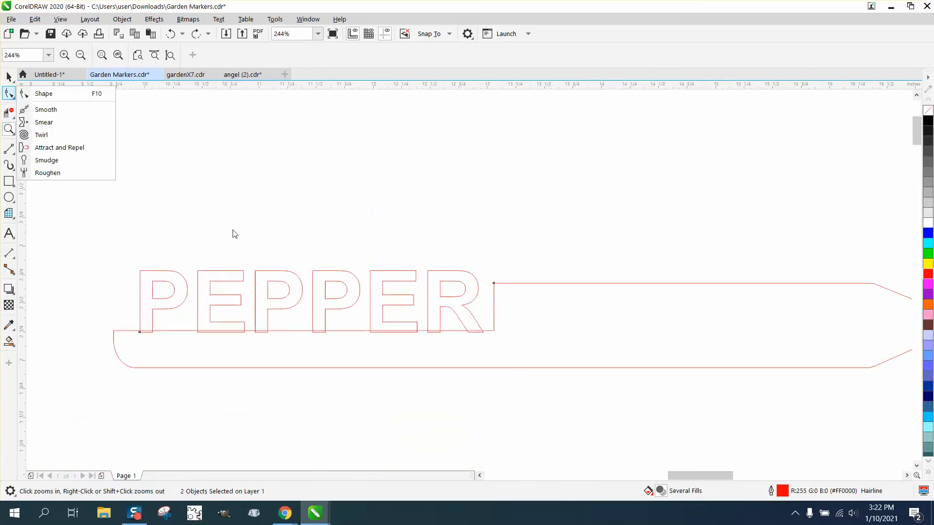
{"action": "left_click", "coordinate": [43, 93]}
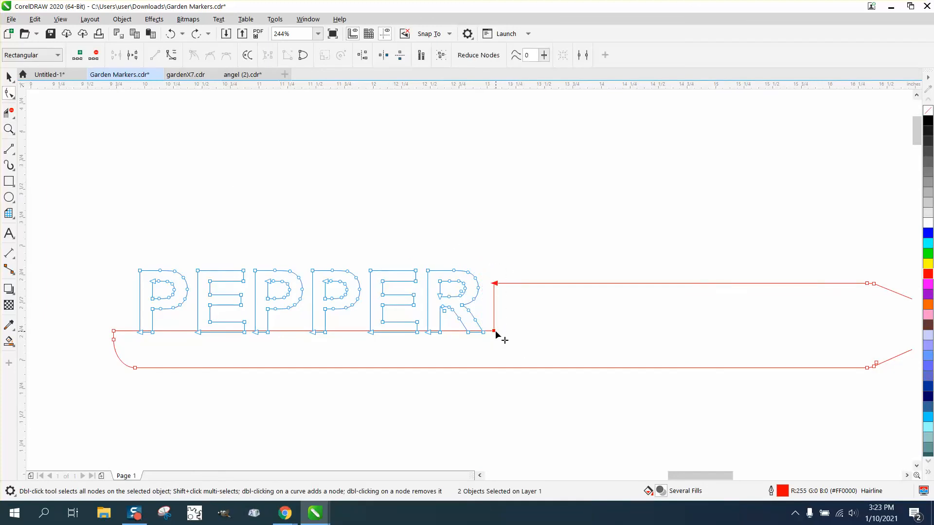
{"action": "left_click_drag", "start_coordinate": [493, 332], "coordinate": [514, 331]}
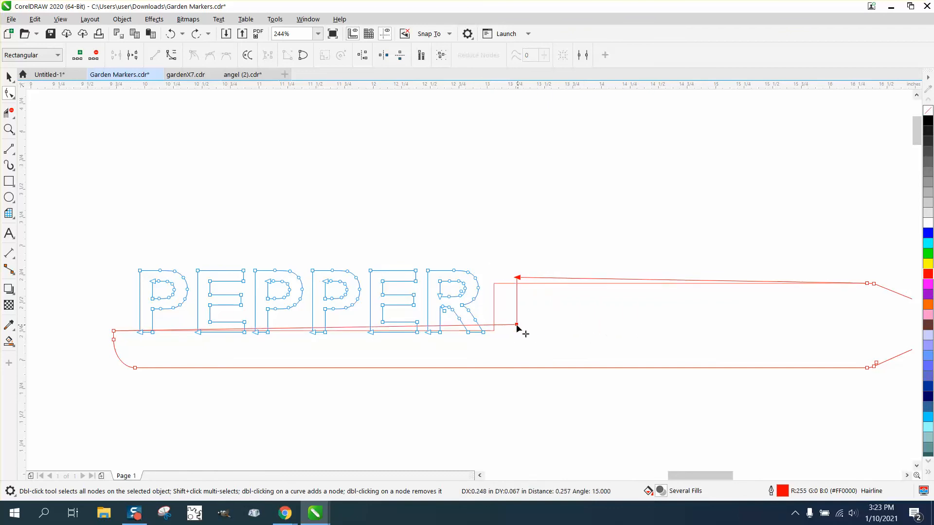
{"action": "left_click_drag", "start_coordinate": [517, 328], "coordinate": [493, 330]}
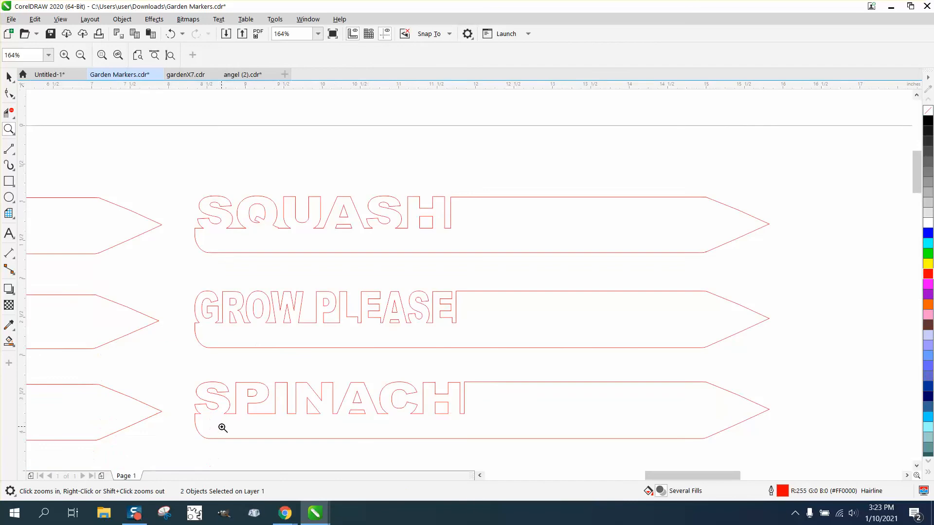
{"action": "mouse_move", "coordinate": [278, 329]}
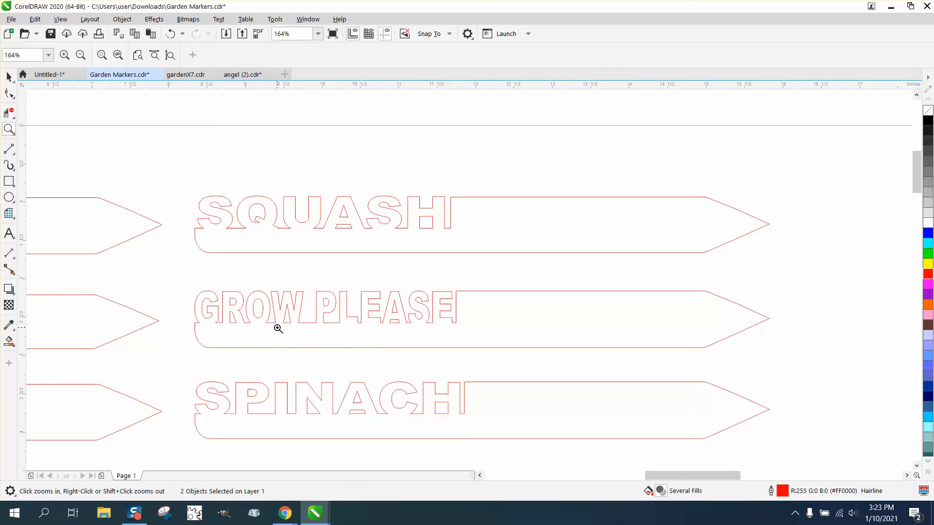
{"action": "mouse_move", "coordinate": [446, 342]}
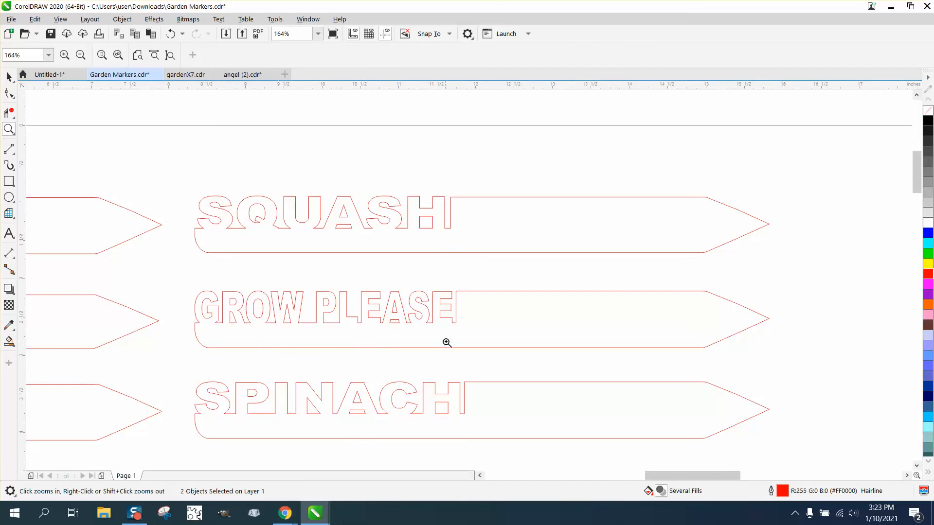
{"action": "left_click", "coordinate": [81, 55]}
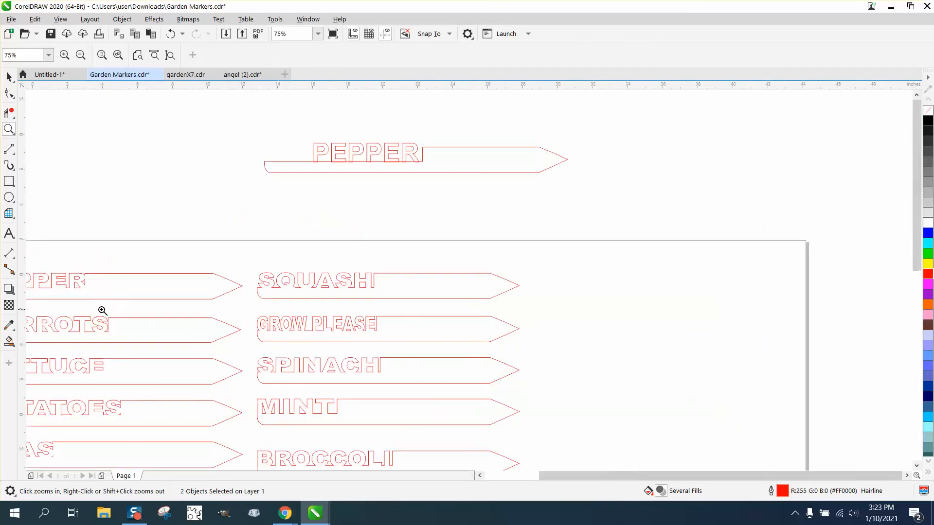
{"action": "left_click", "coordinate": [80, 54]}
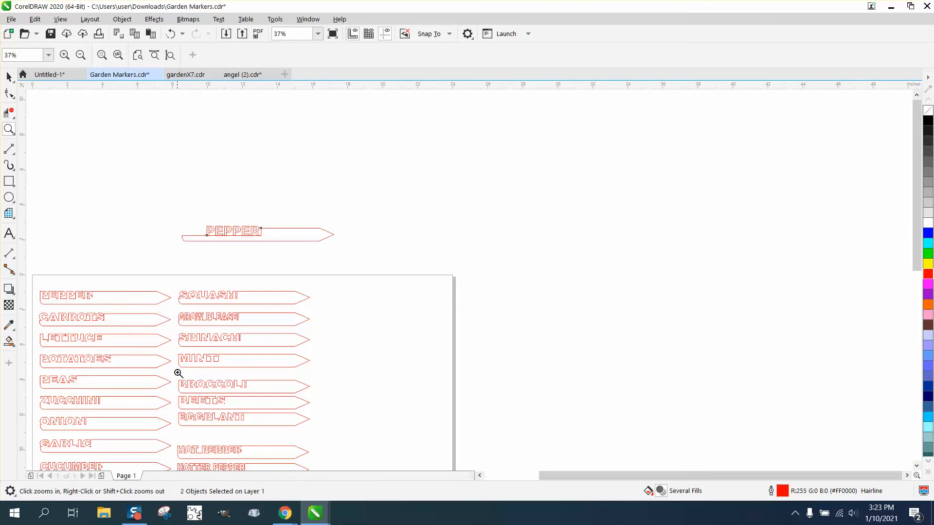
{"action": "left_click", "coordinate": [178, 373]}
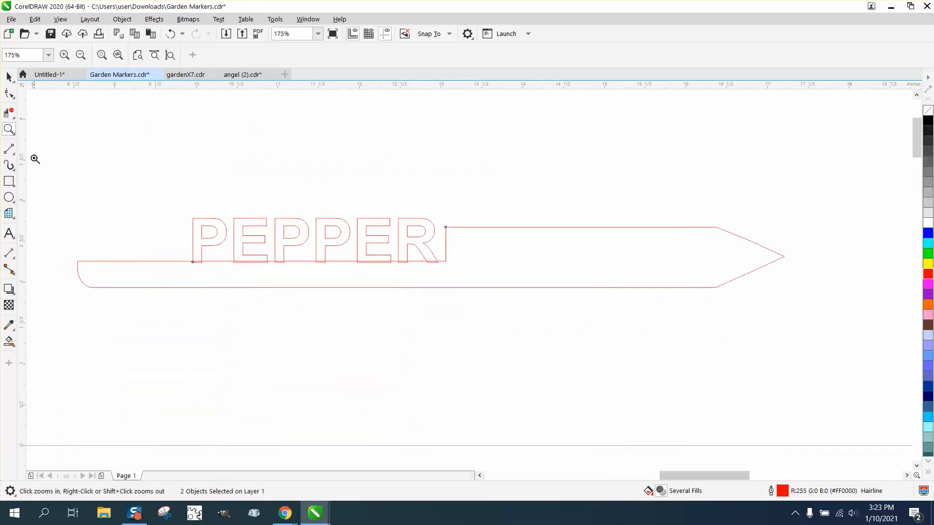
{"action": "left_click", "coordinate": [9, 93]}
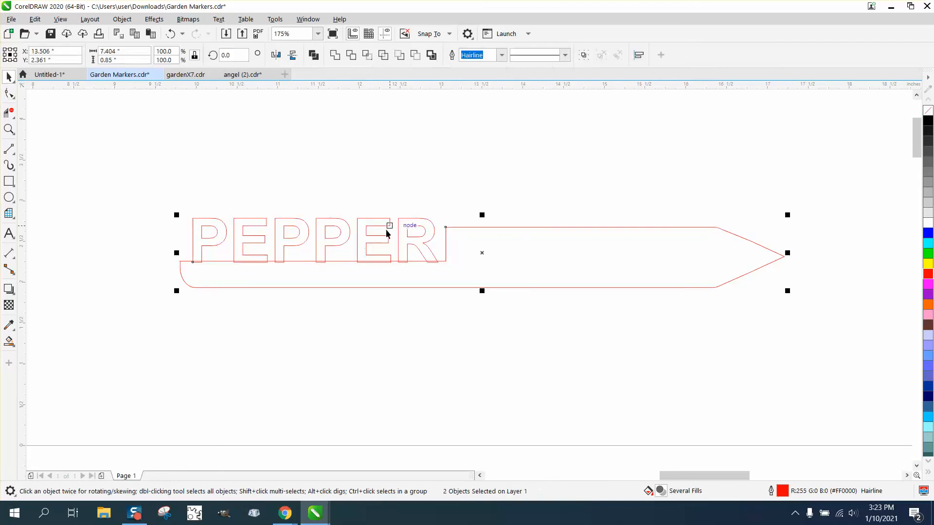
{"action": "mouse_move", "coordinate": [113, 191]}
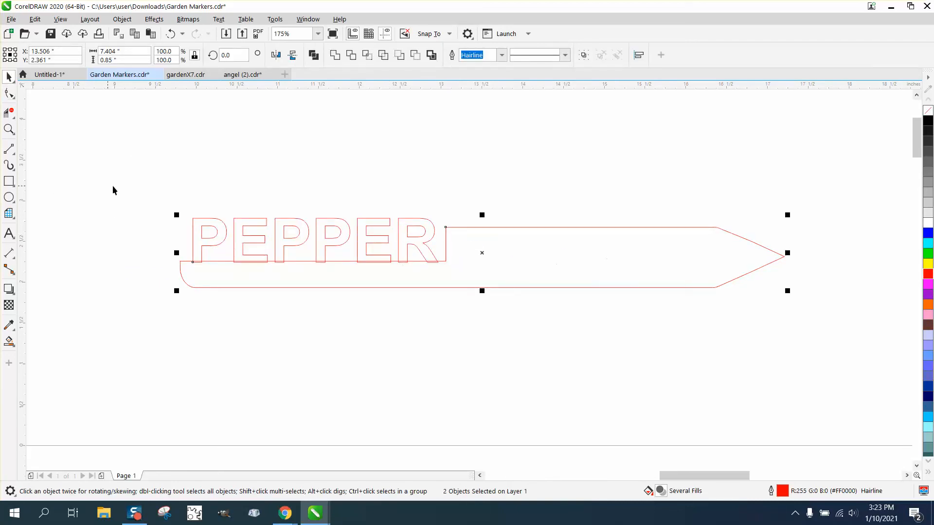